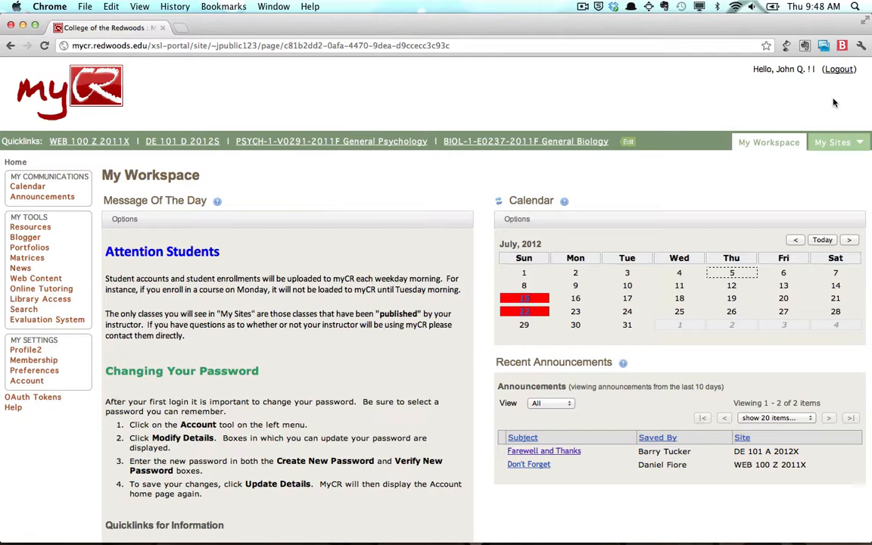
pyautogui.moveTo(506, 129)
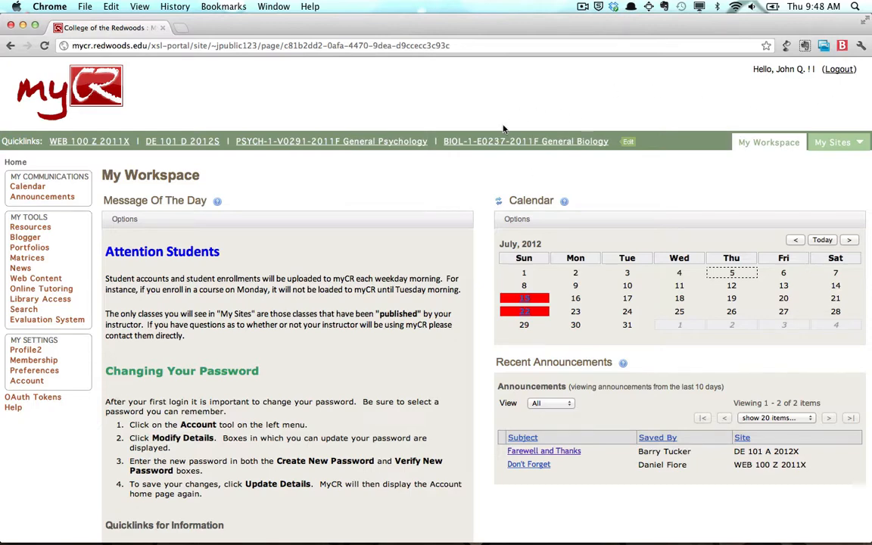
pyautogui.moveTo(503, 136)
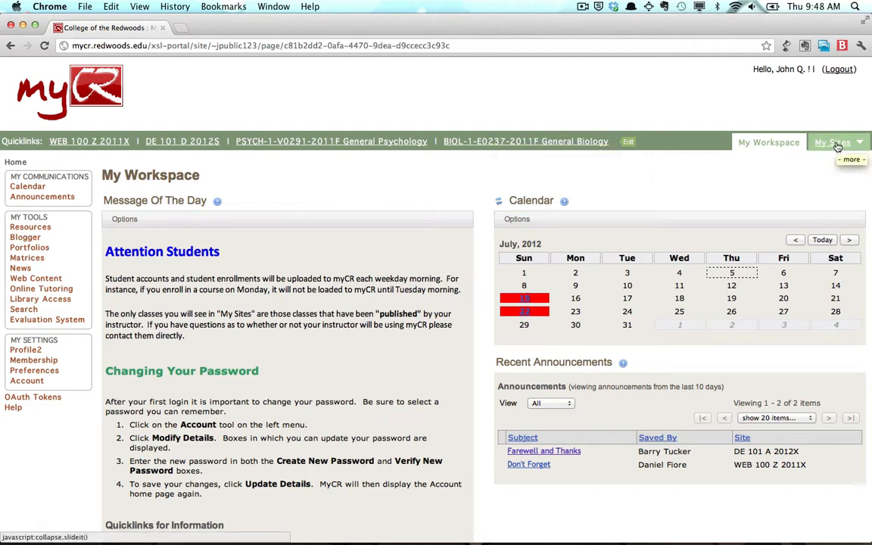
# Visit the DE 101 D 2012S course site from the sites list, then return to My Workspace
pyautogui.click(833, 143)
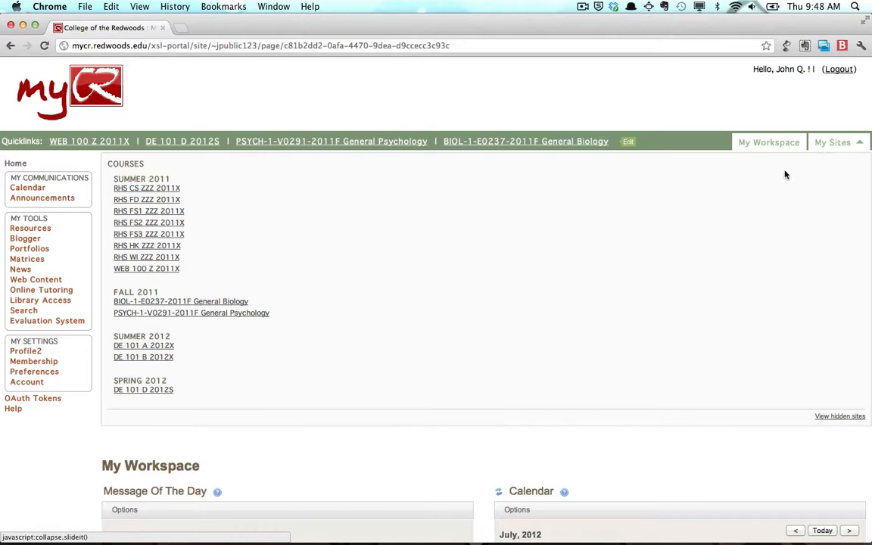
pyautogui.scroll(-3)
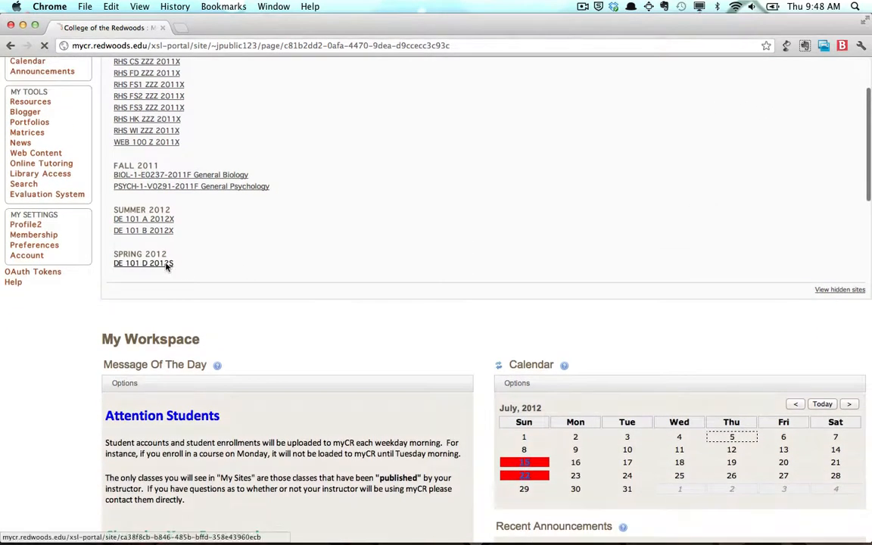
pyautogui.click(142, 264)
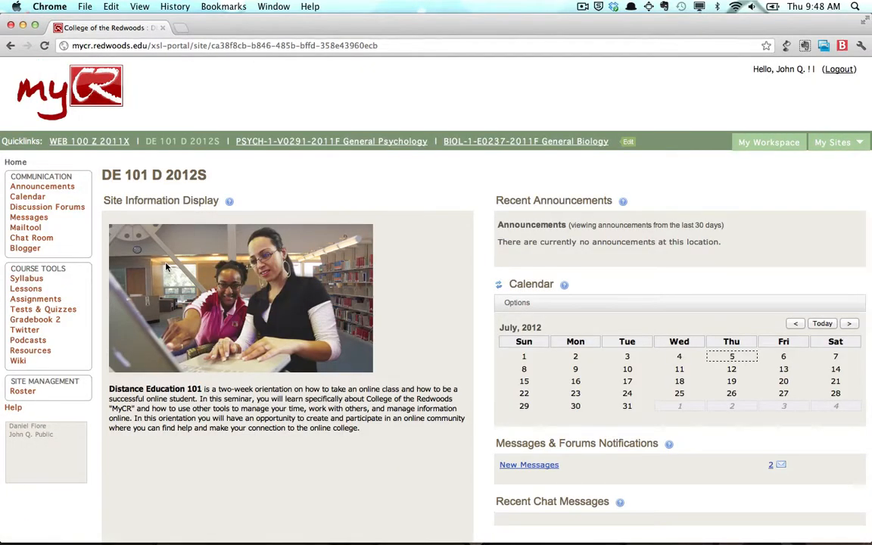
pyautogui.moveTo(340, 233)
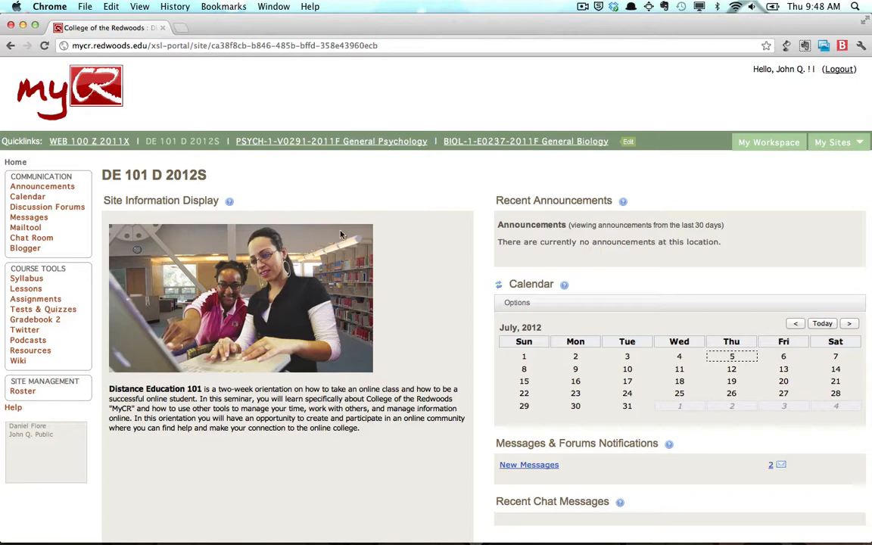
pyautogui.click(769, 143)
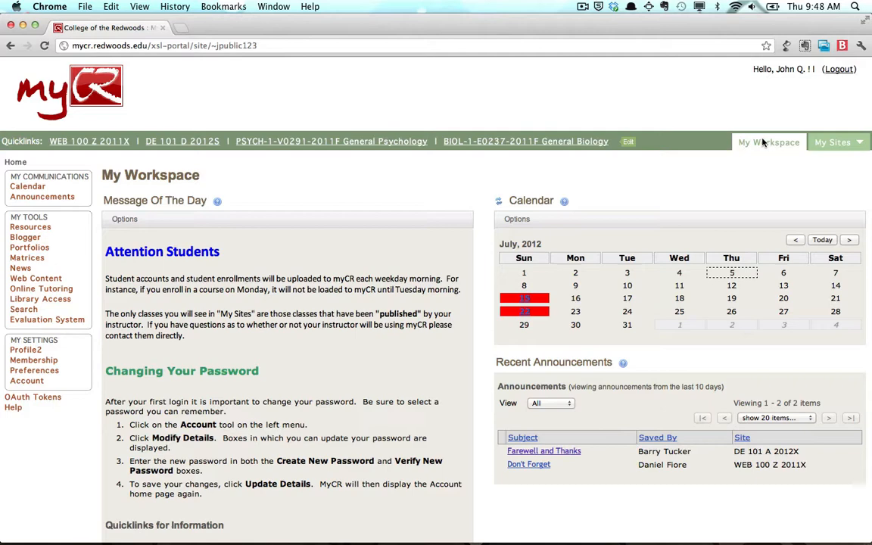
pyautogui.moveTo(167, 200)
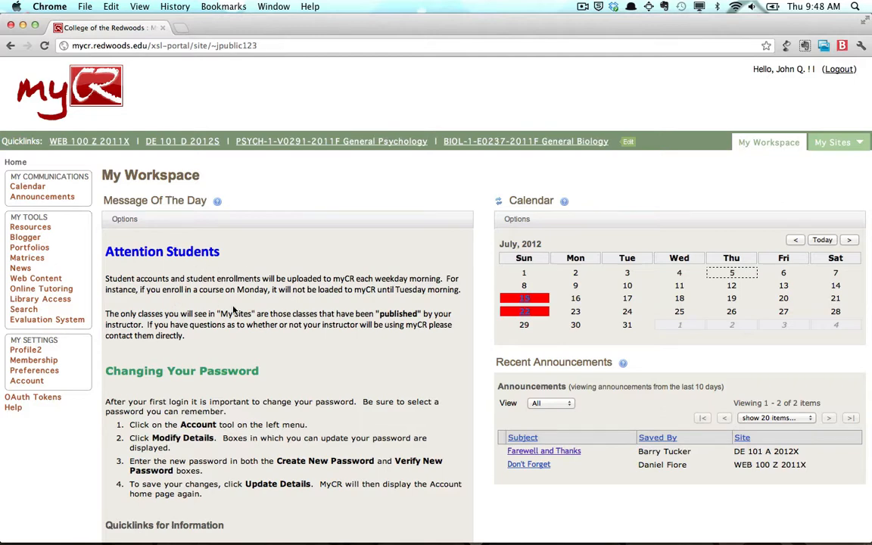
pyautogui.moveTo(212, 433)
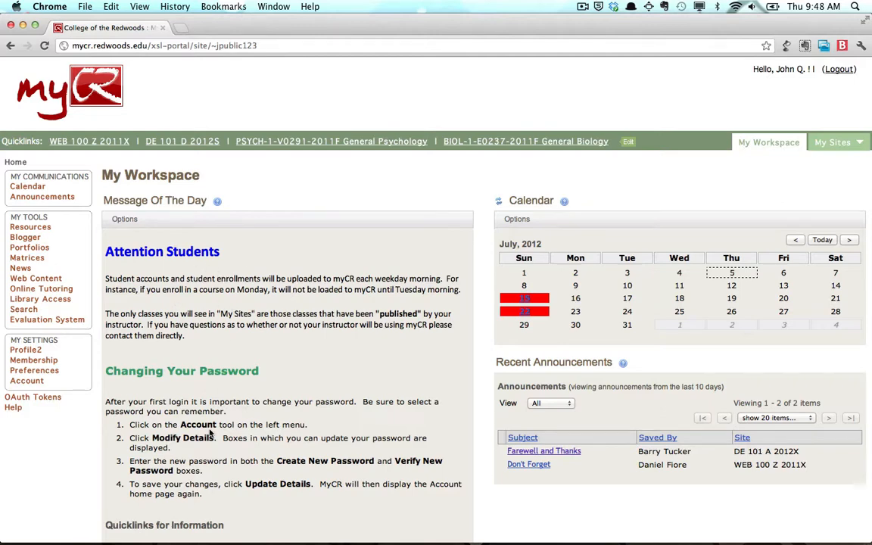
pyautogui.moveTo(273, 376)
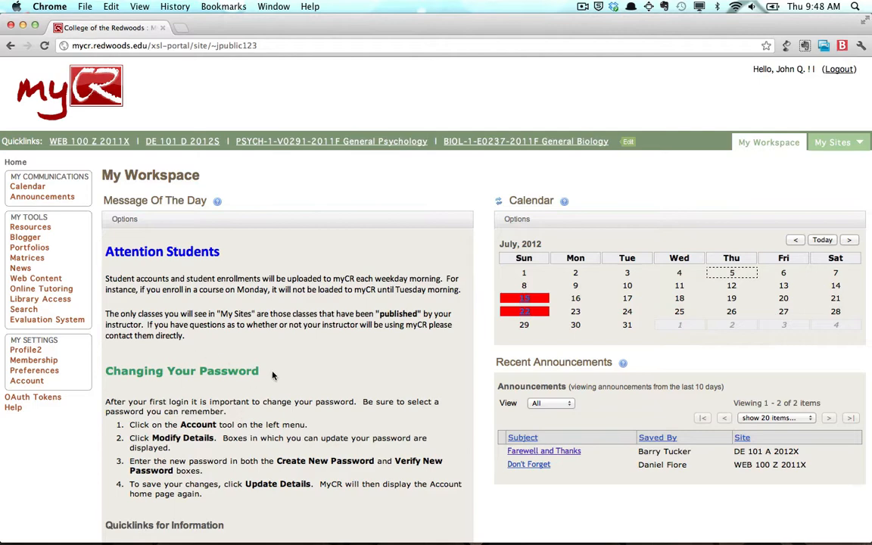
pyautogui.moveTo(536, 197)
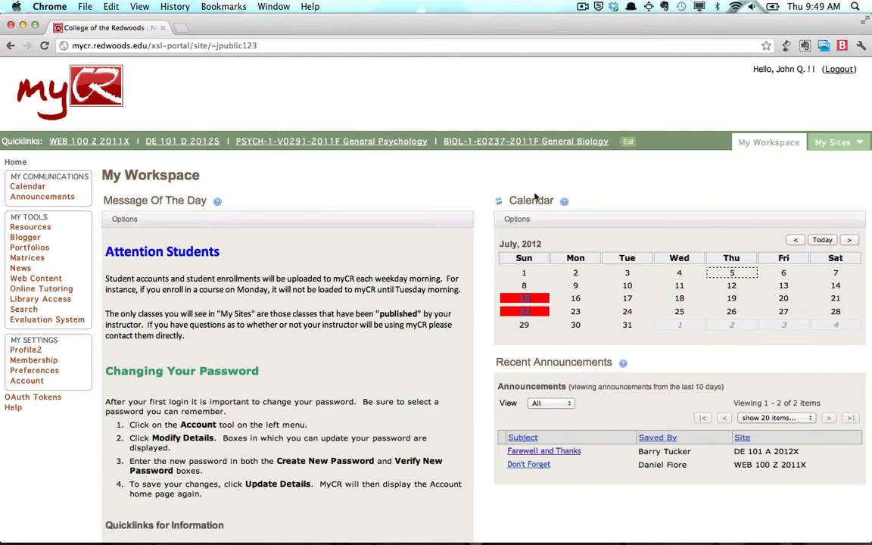
pyautogui.moveTo(530, 214)
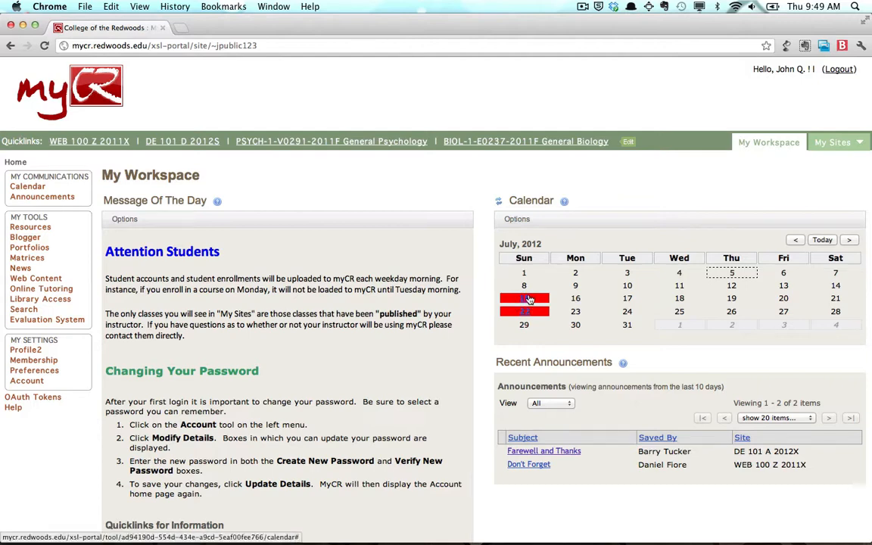
# Show July 15's Due My Learning Style assignment details: due 11:55 pm, DE 101 B 2012X
pyautogui.click(524, 296)
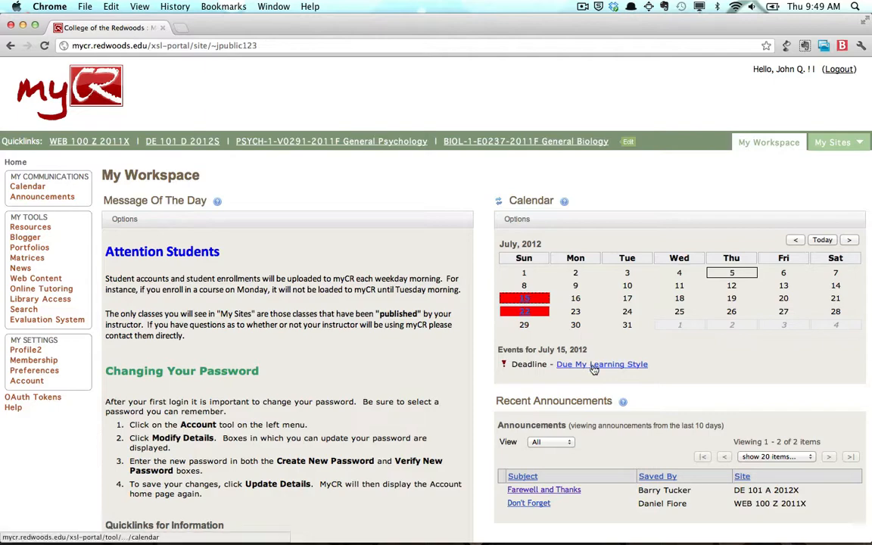
pyautogui.click(602, 363)
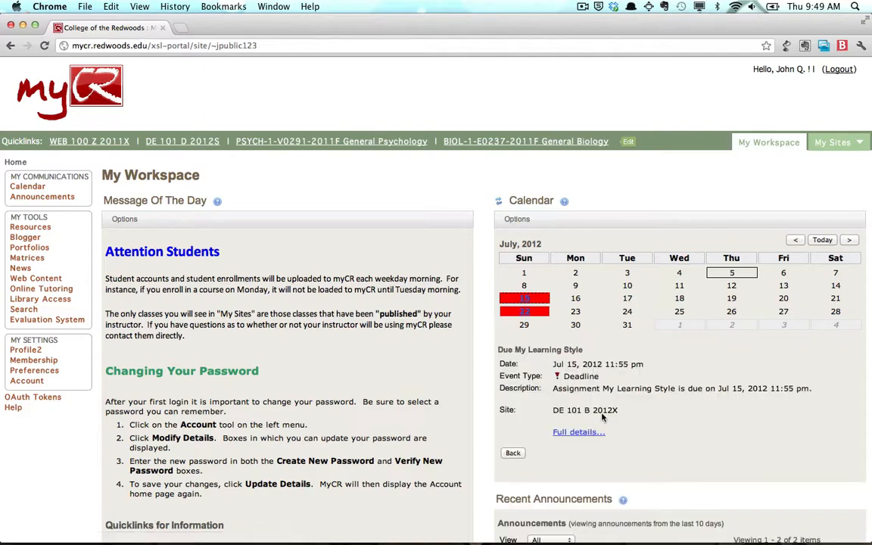
pyautogui.scroll(-3)
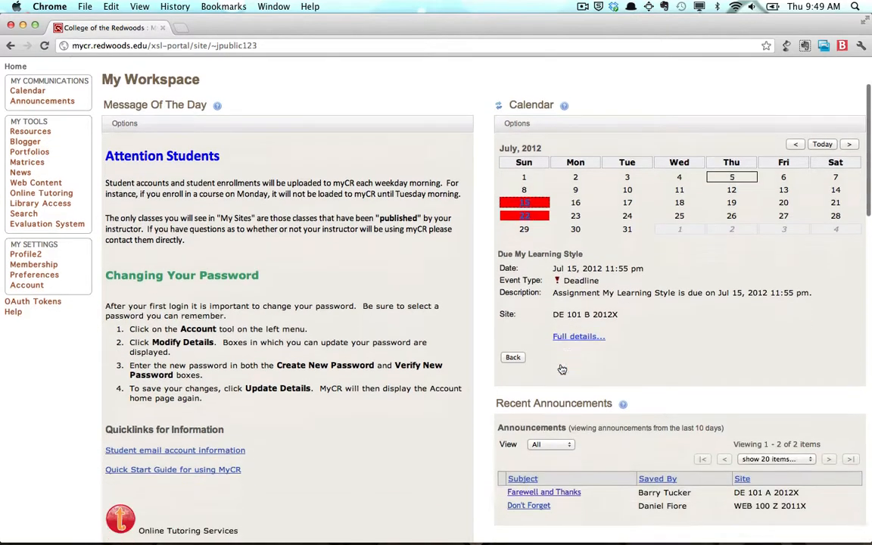
pyautogui.scroll(-3)
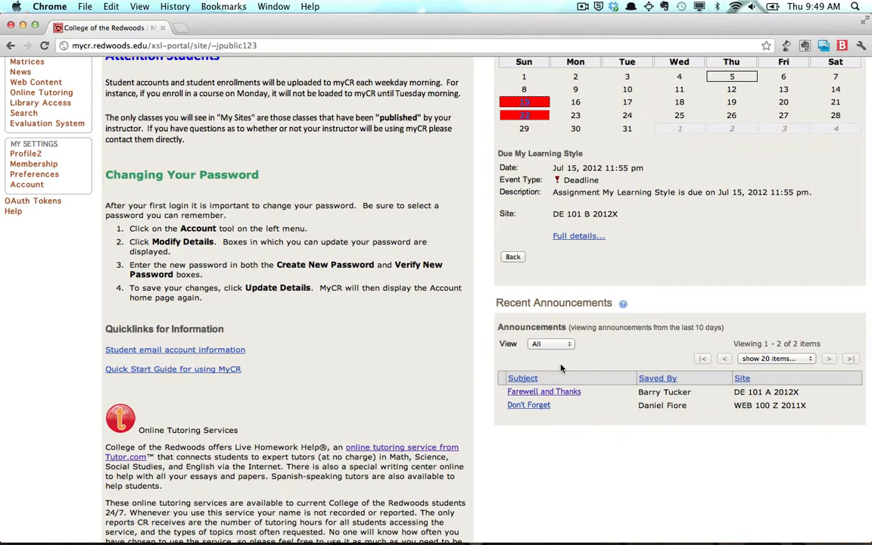
pyautogui.scroll(3)
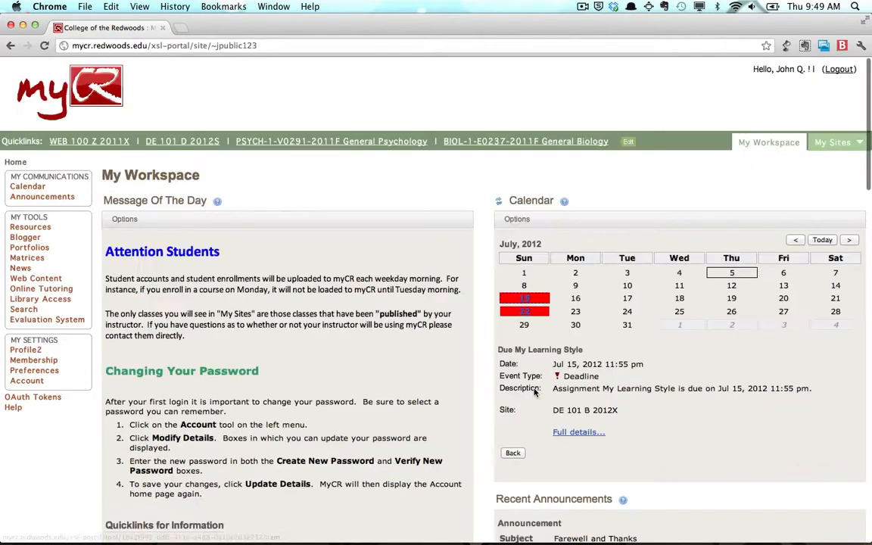
pyautogui.scroll(-3)
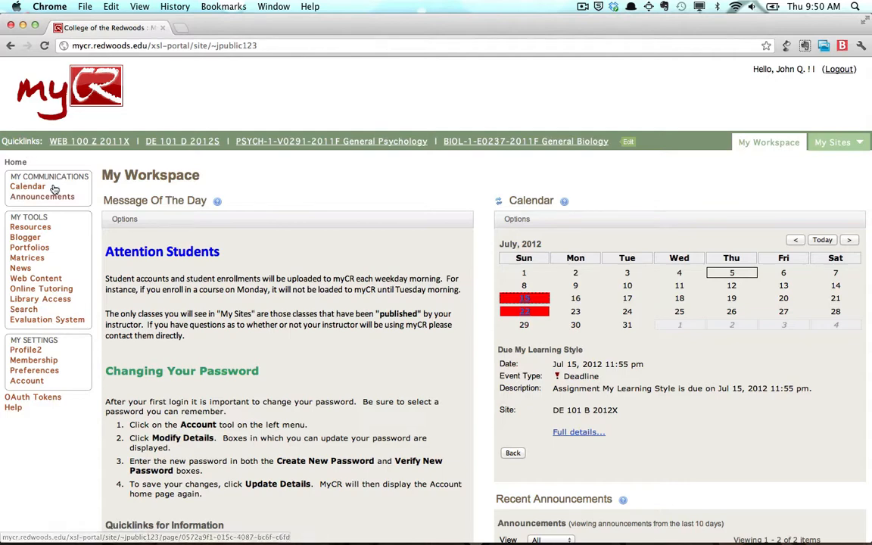
pyautogui.moveTo(279, 220)
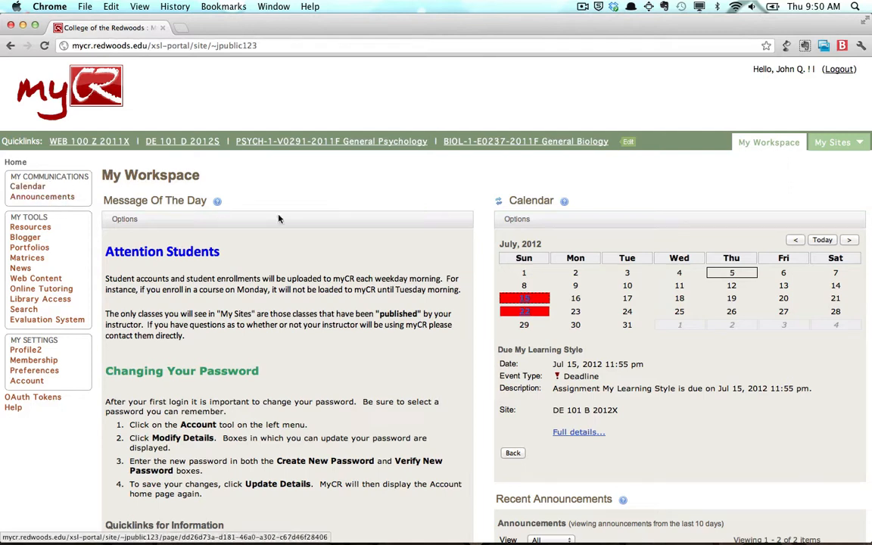
pyautogui.moveTo(503, 218)
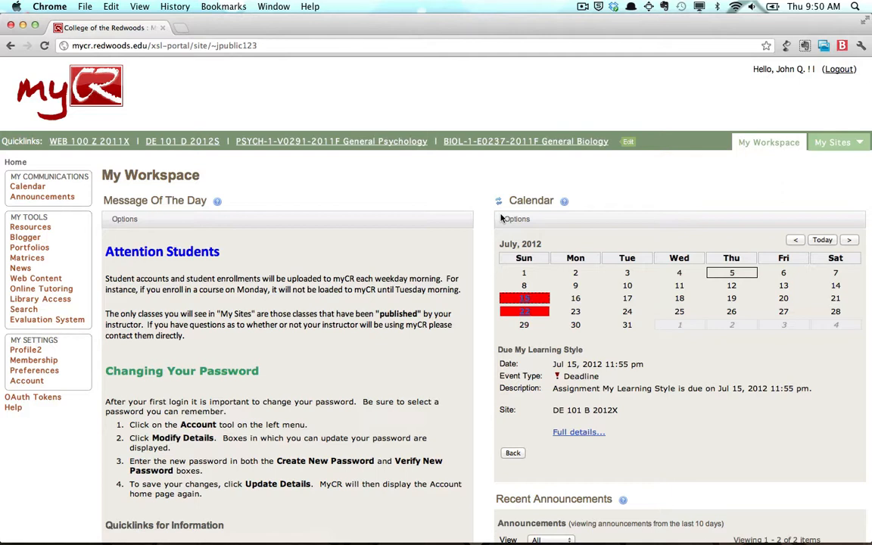
pyautogui.moveTo(30, 227)
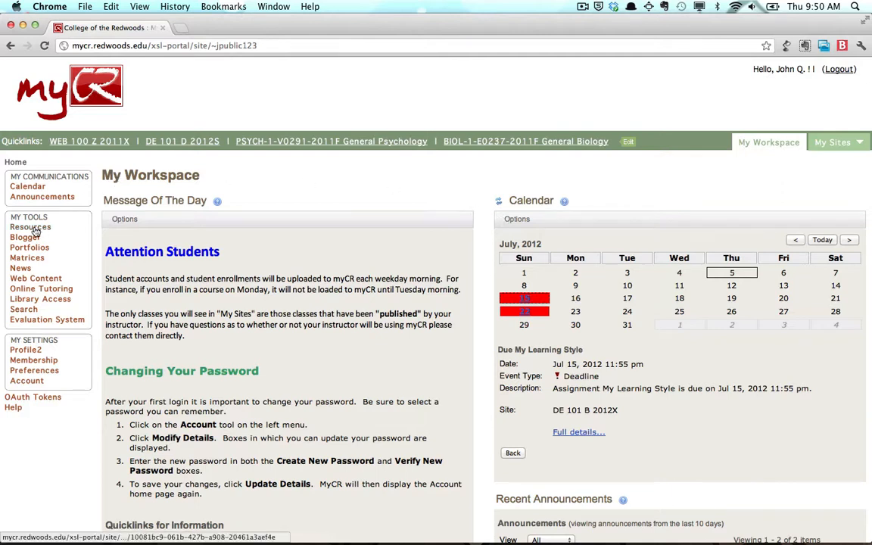